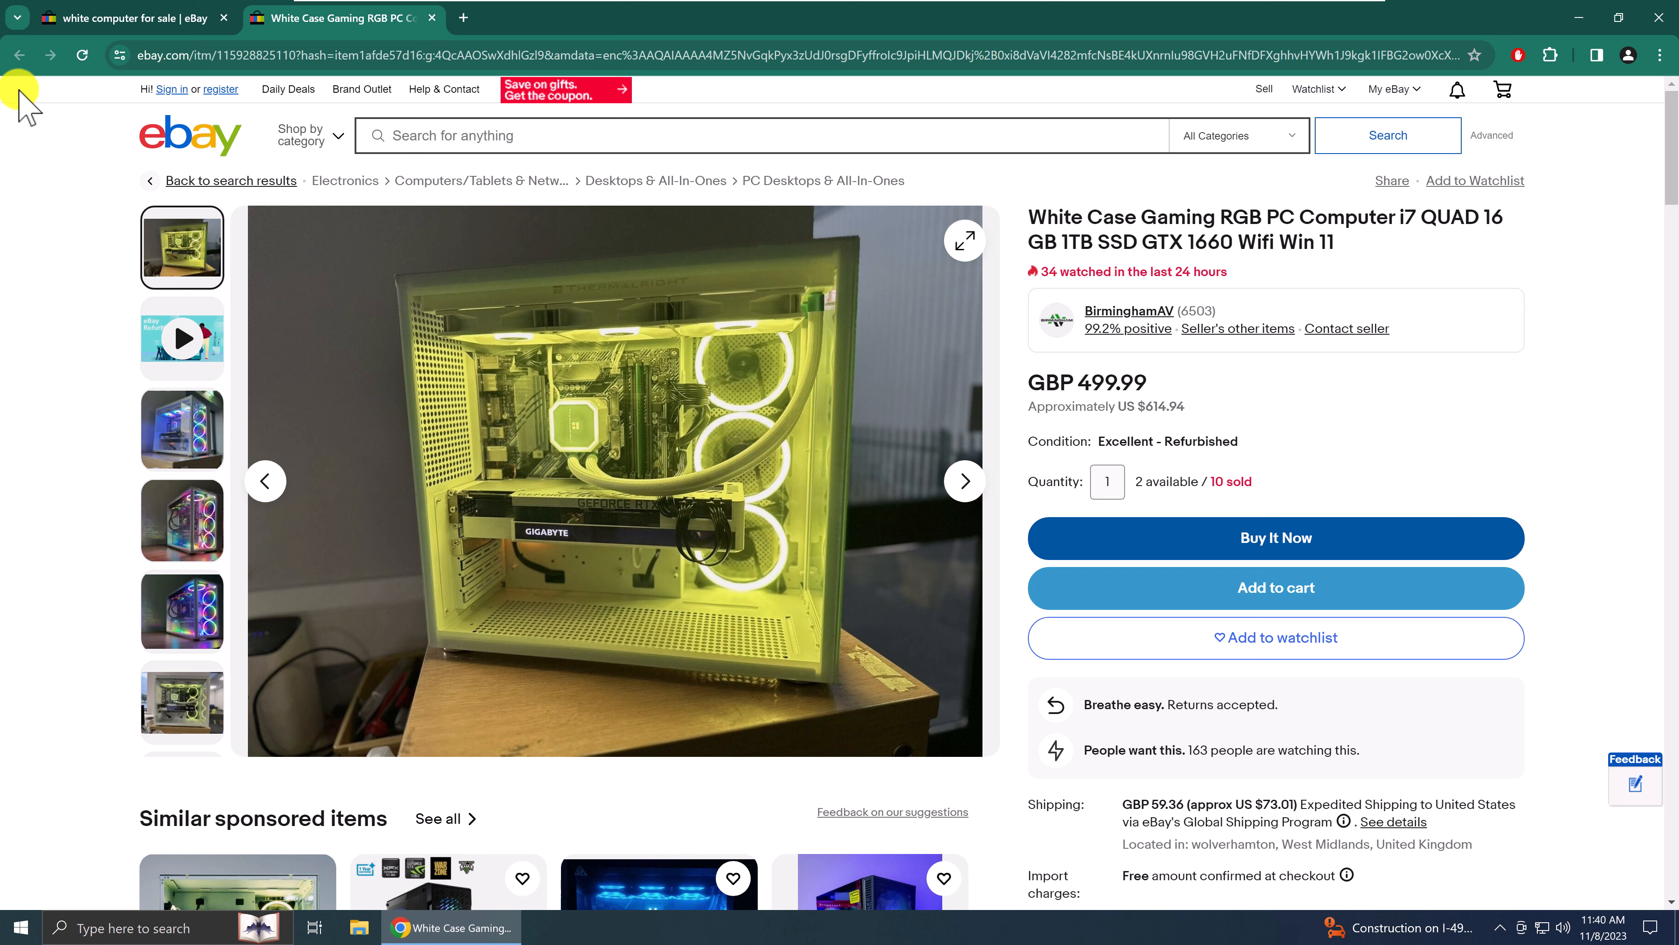
pyautogui.moveTo(72, 335)
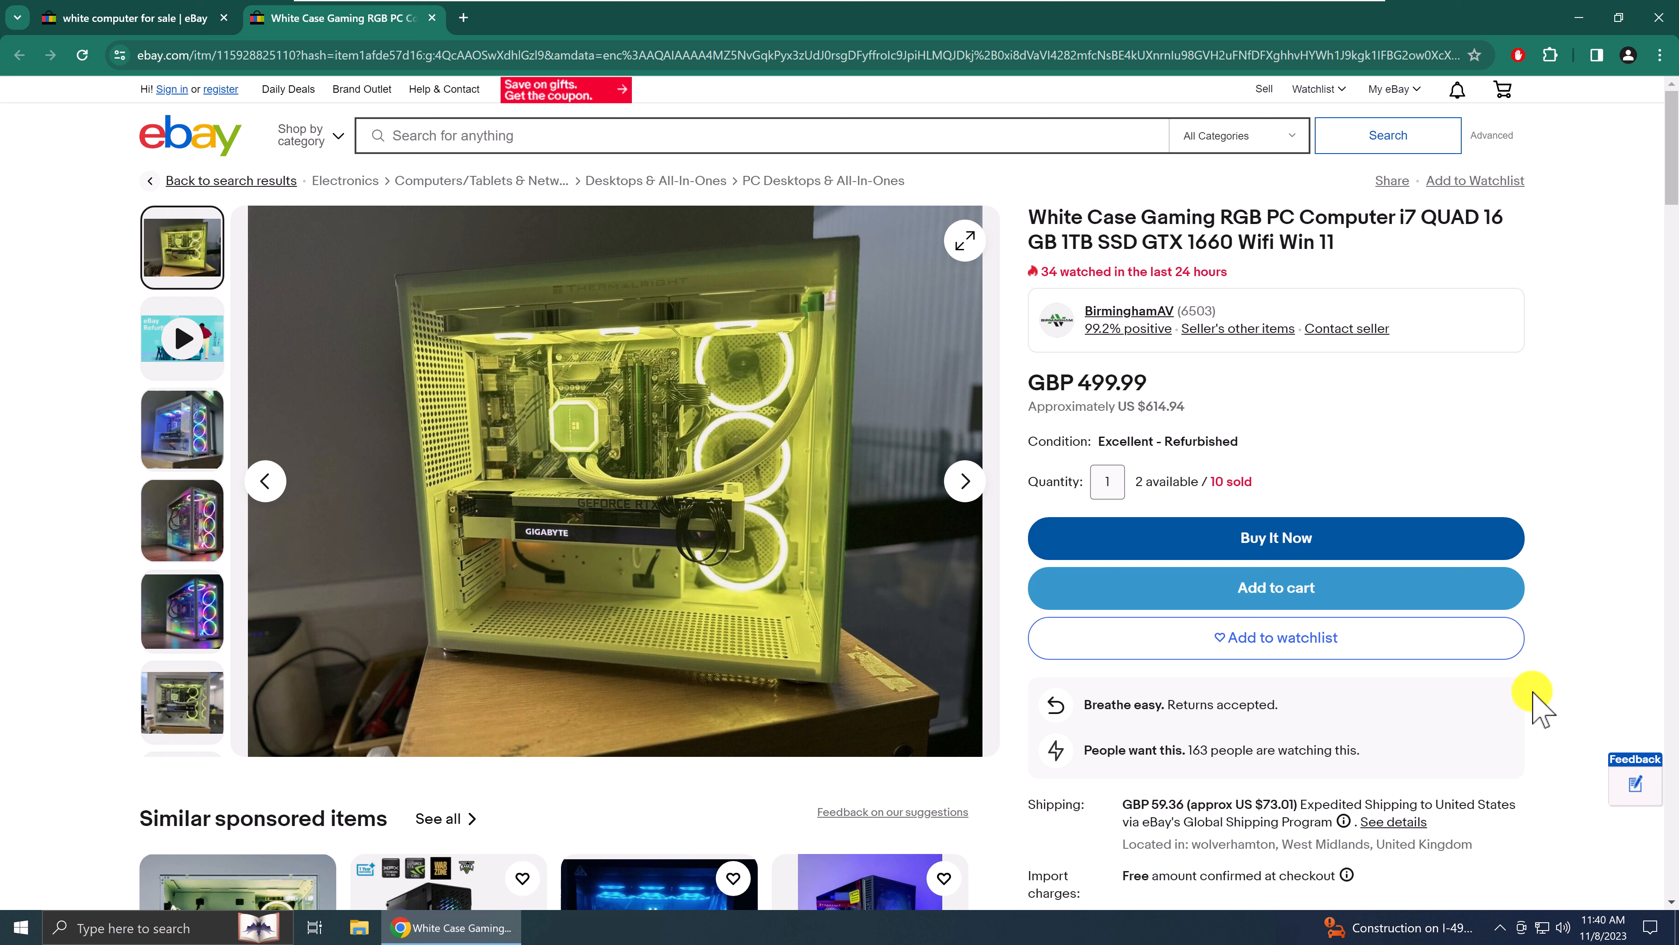
pyautogui.moveTo(56, 632)
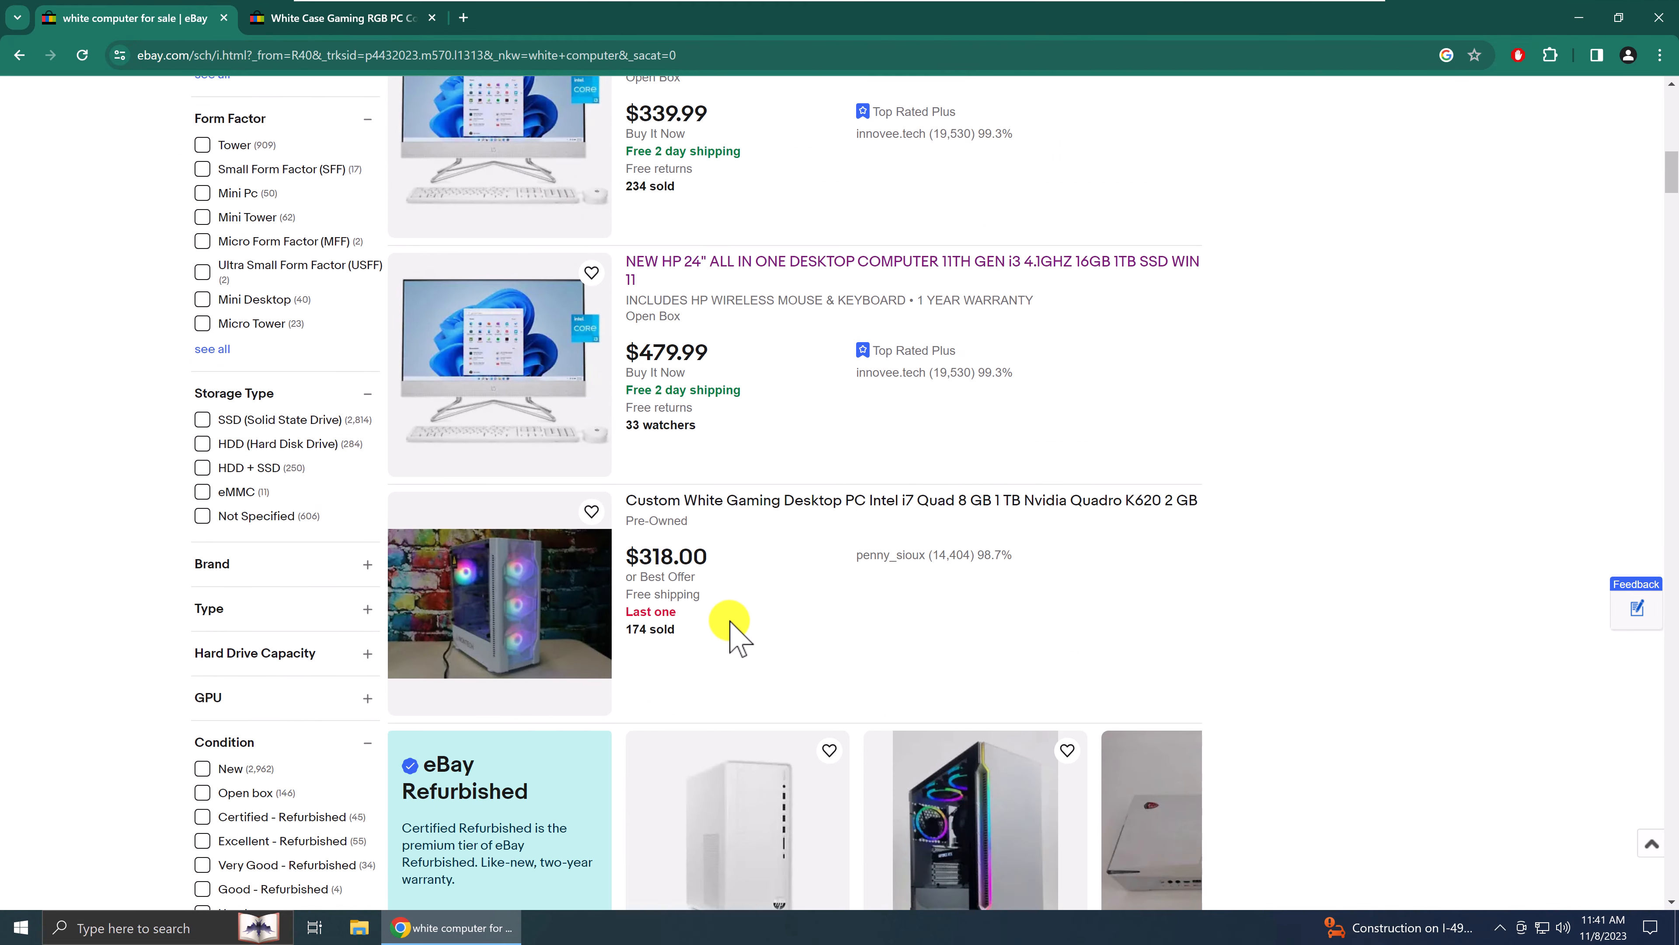
# - Open the Custom White Gaming Desktop listing from the results, landing in a new tab
pyautogui.click(909, 500)
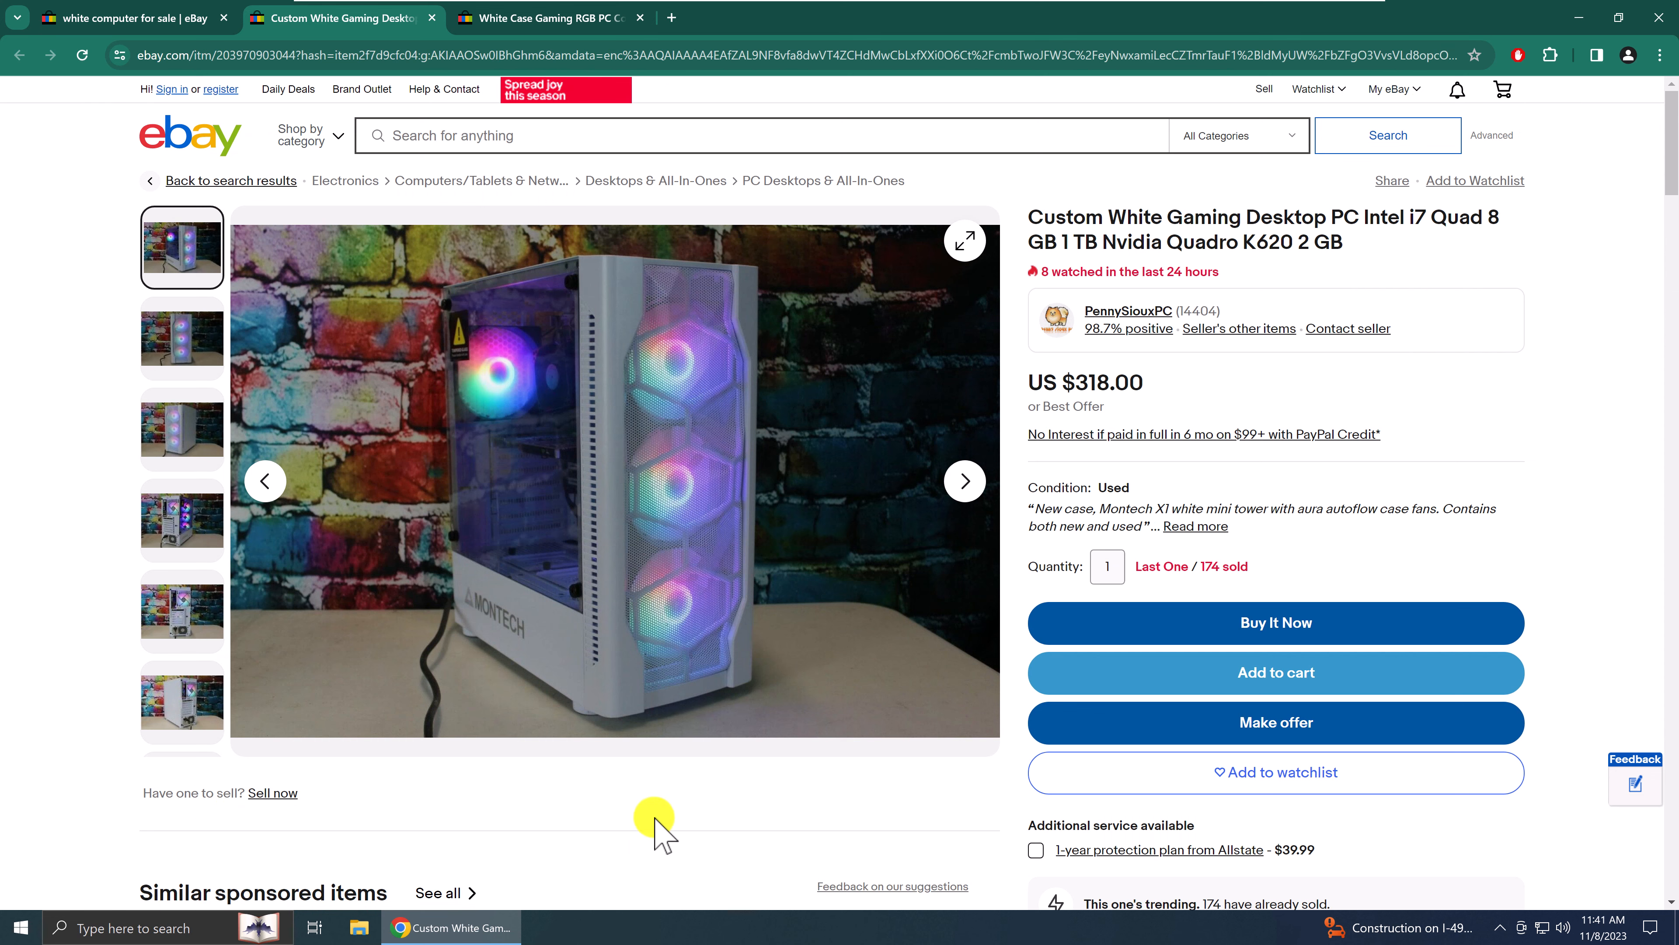
pyautogui.scroll(-3)
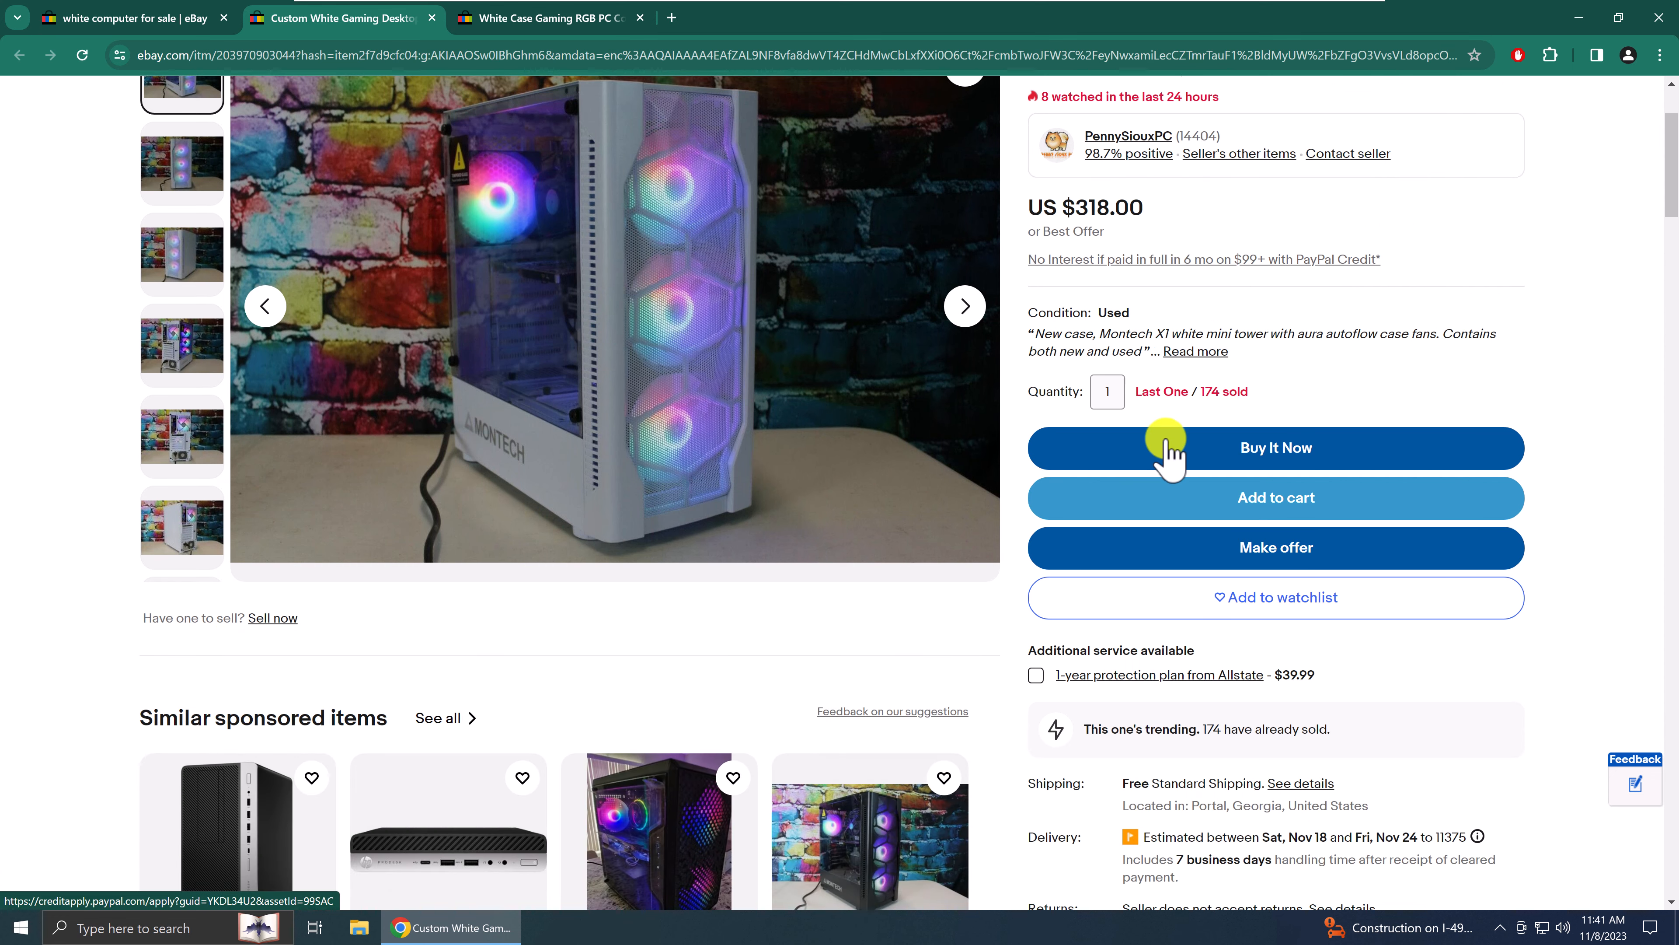
pyautogui.scroll(-3)
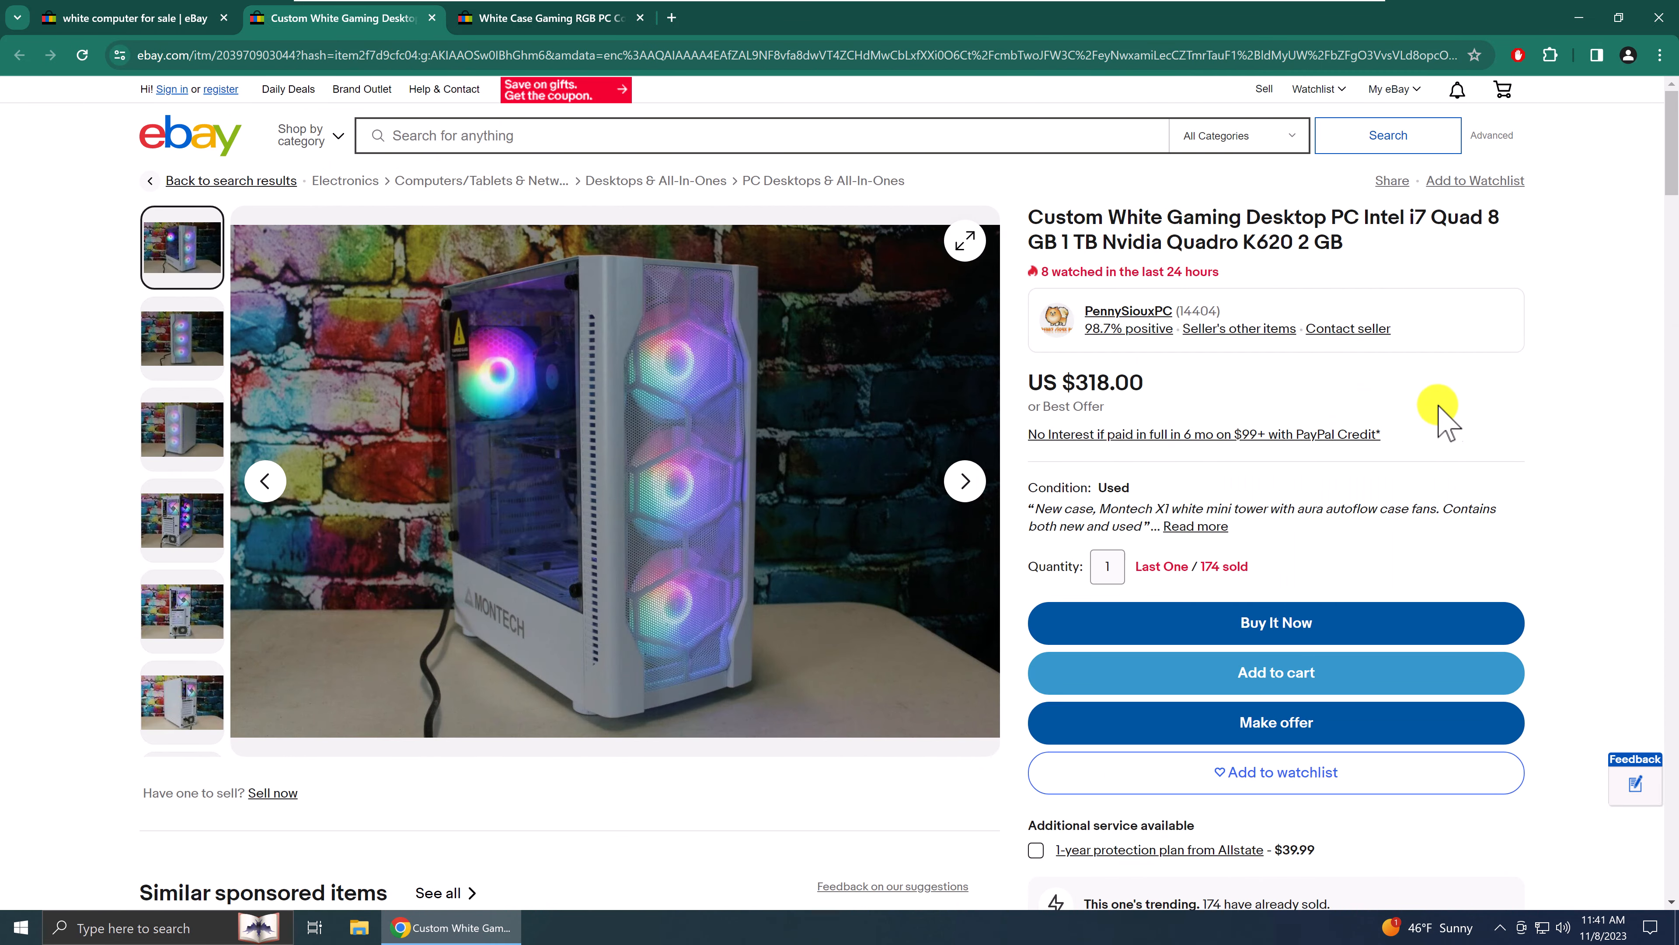
pyautogui.moveTo(1001, 423)
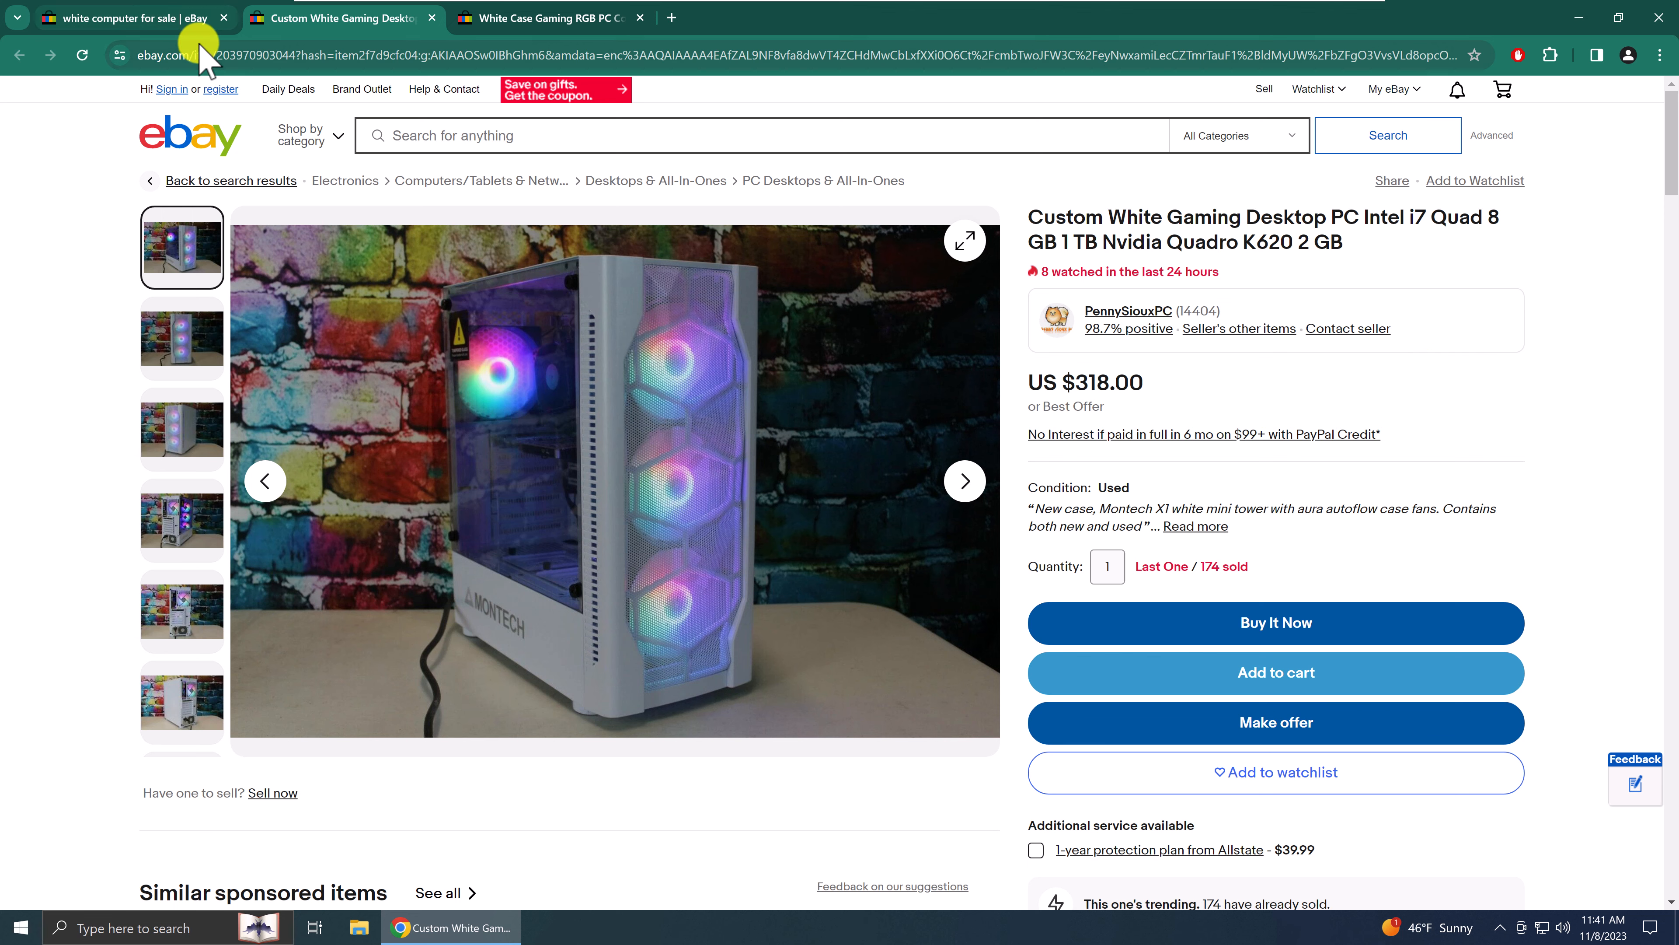
# - Return to the results tab and open the GPU Ready PC Desktop listing
pyautogui.click(128, 19)
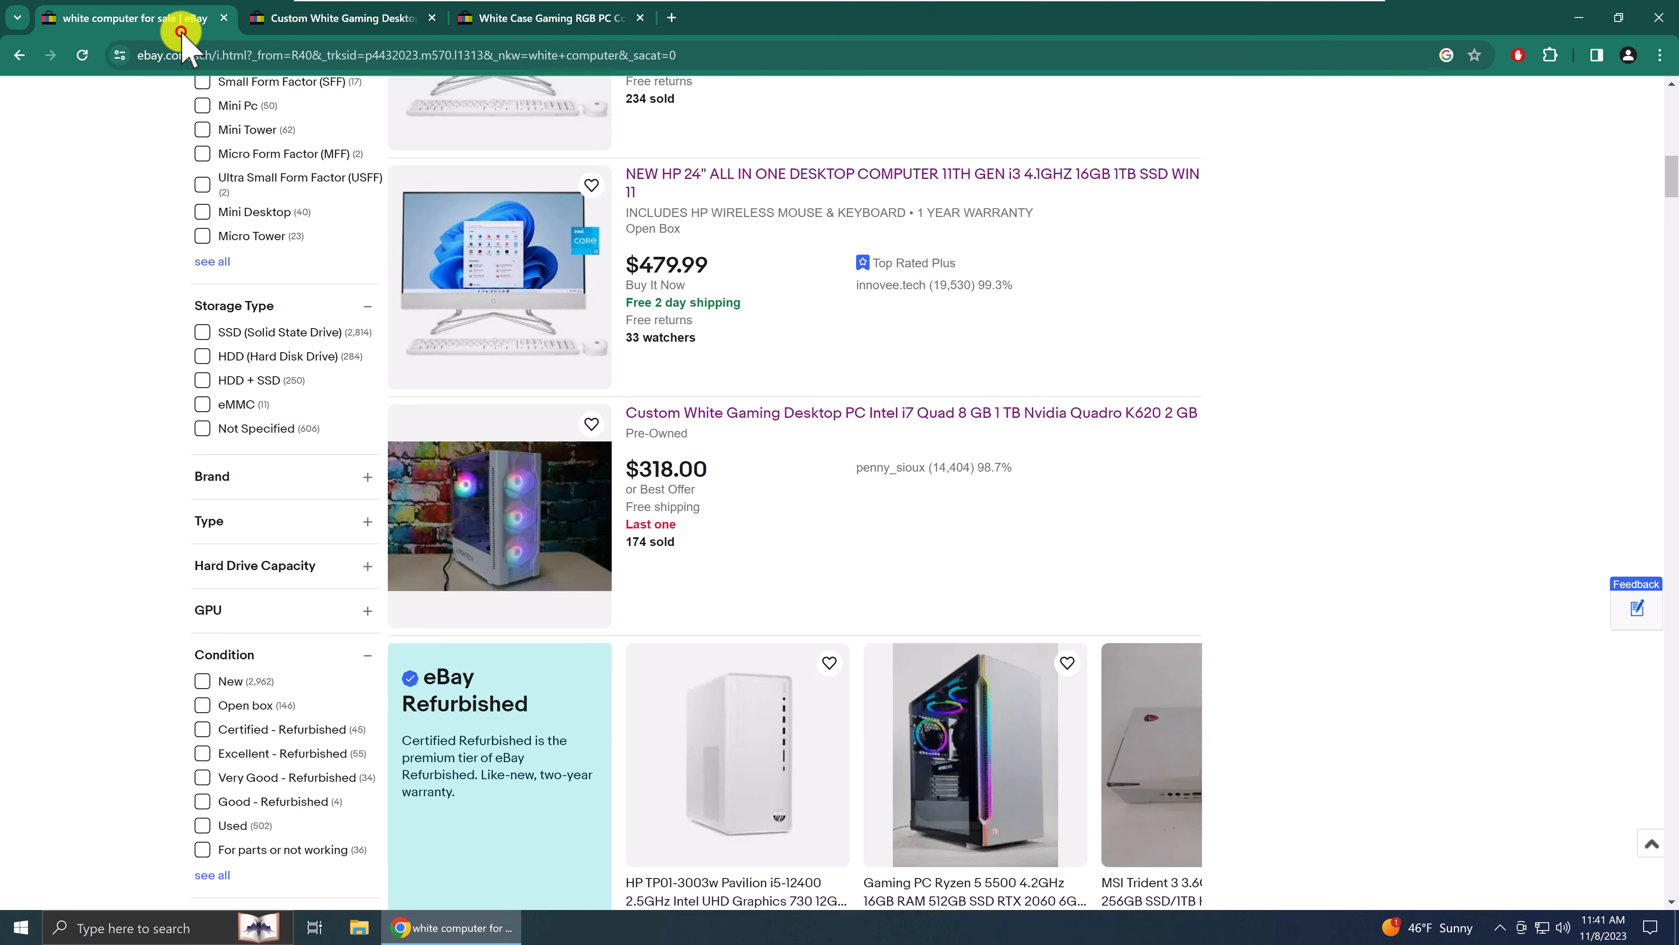
pyautogui.scroll(-3)
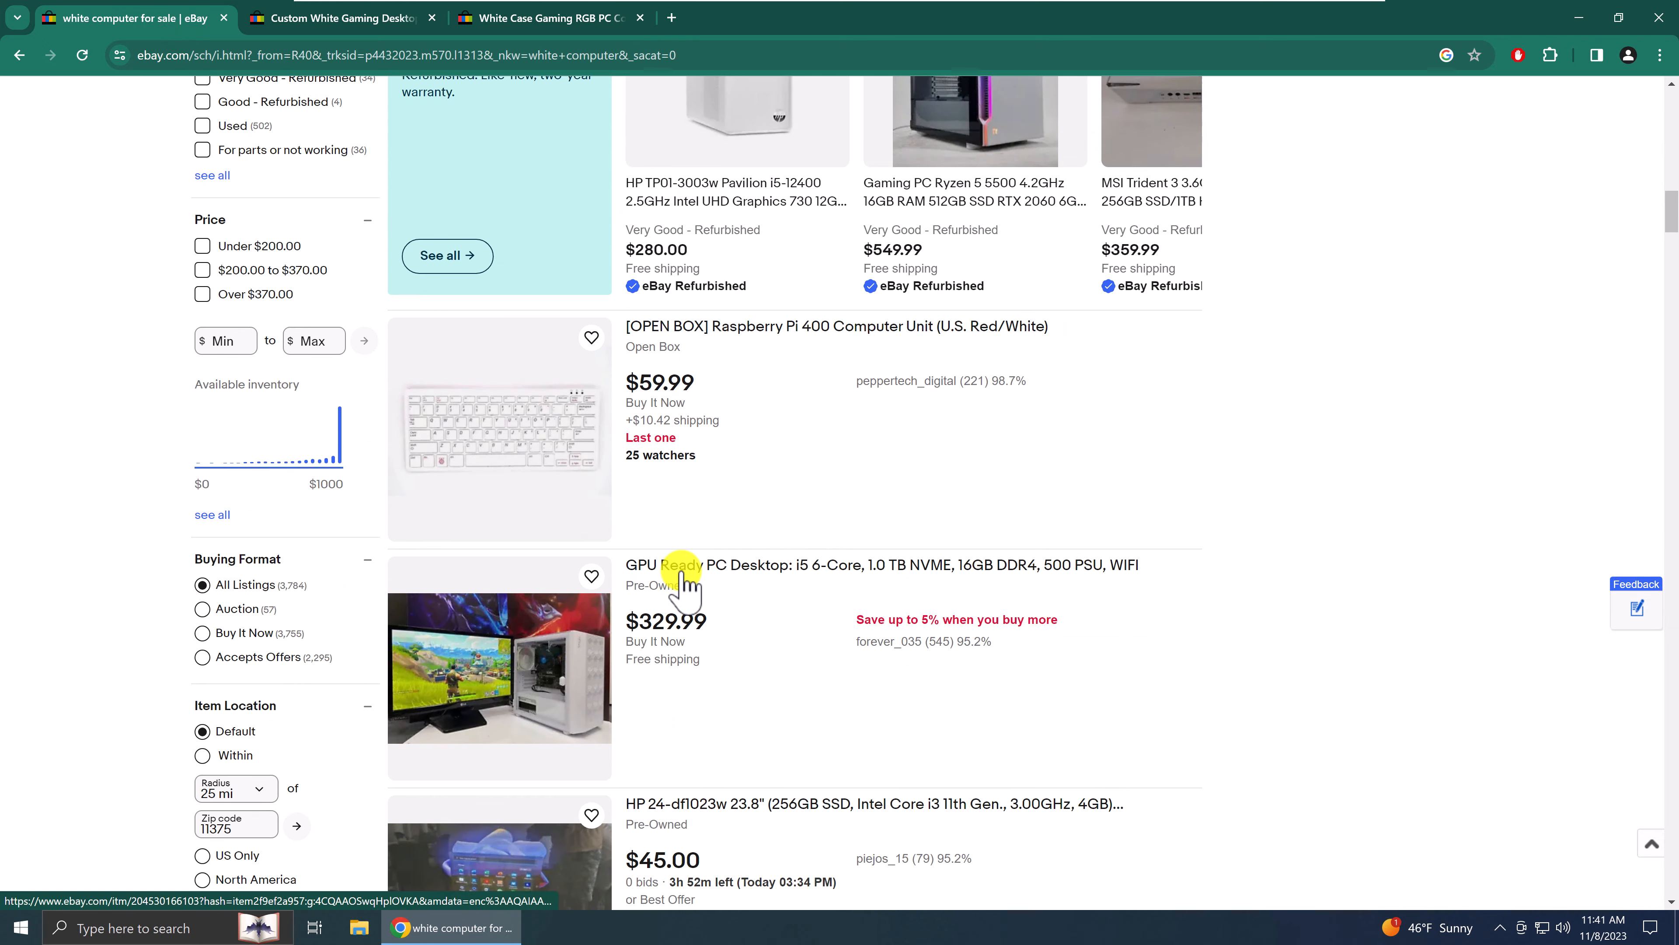
pyautogui.click(884, 564)
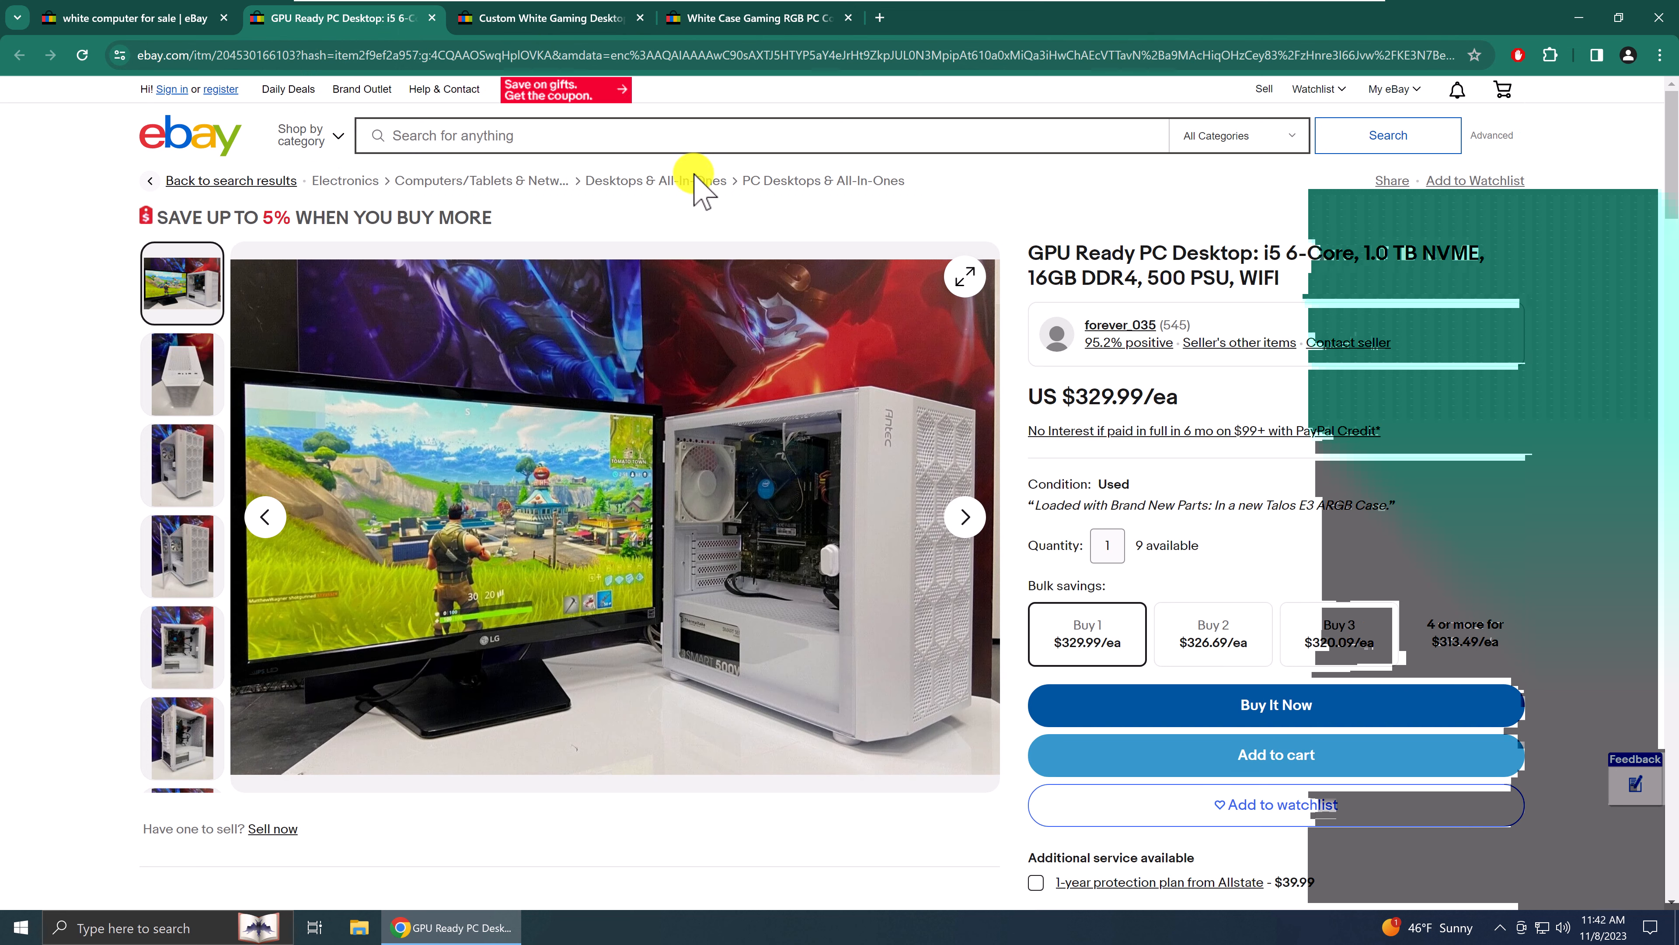
pyautogui.moveTo(412, 118)
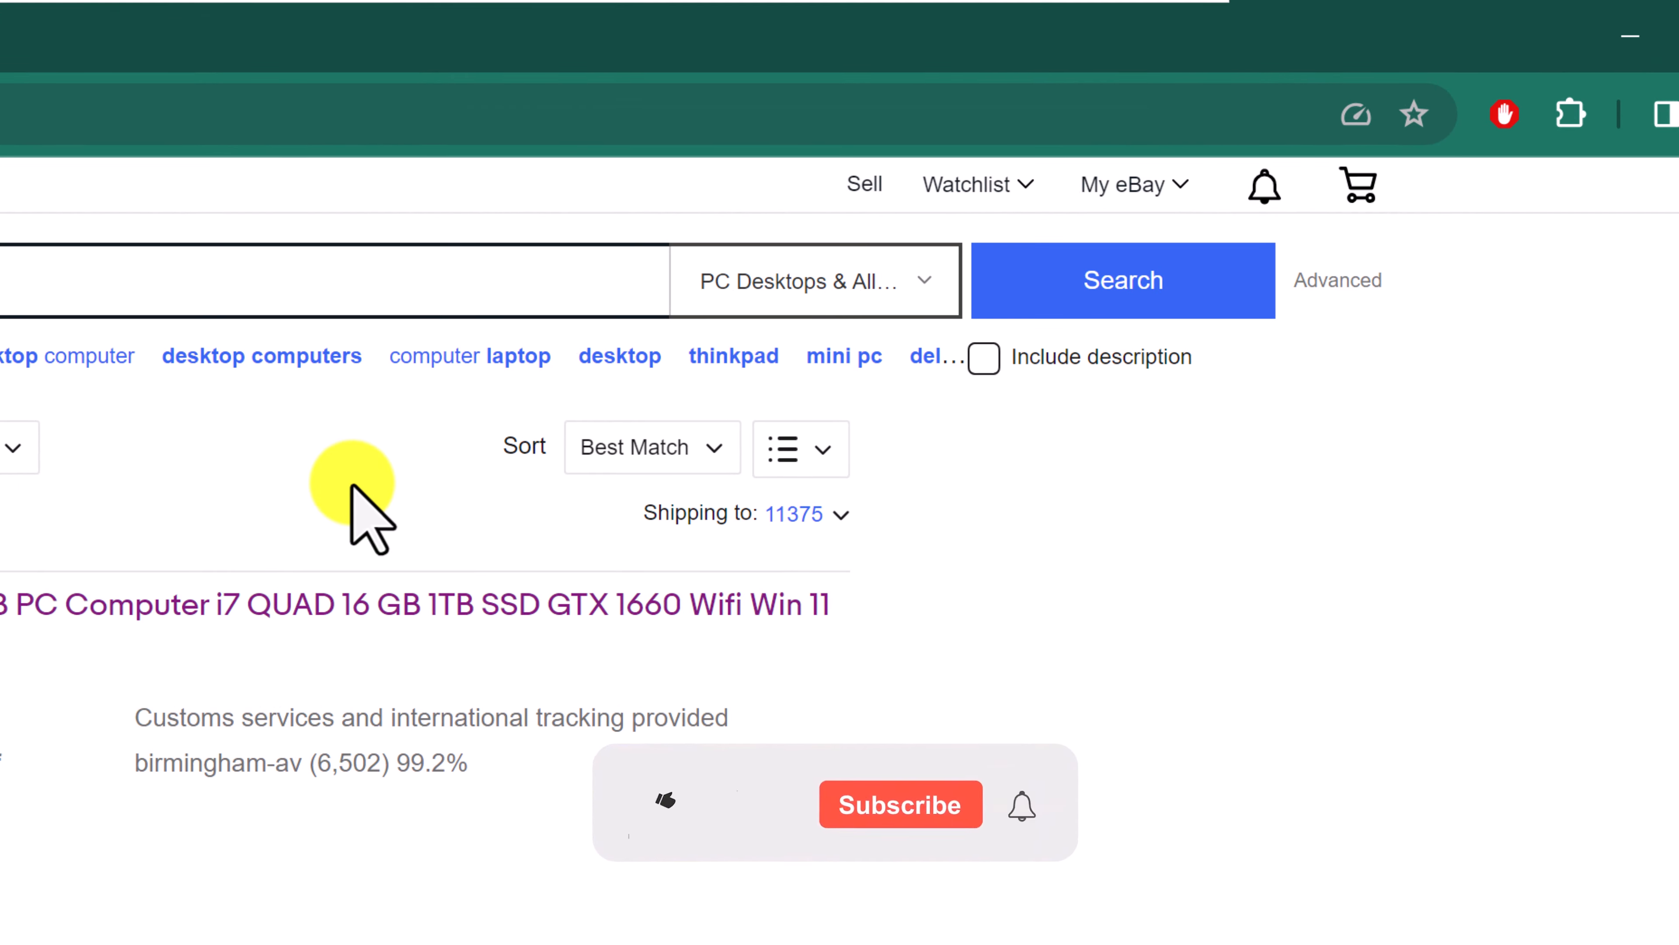
# - Bring up the Customize your search display options from the list-view dropdown
pyautogui.click(663, 801)
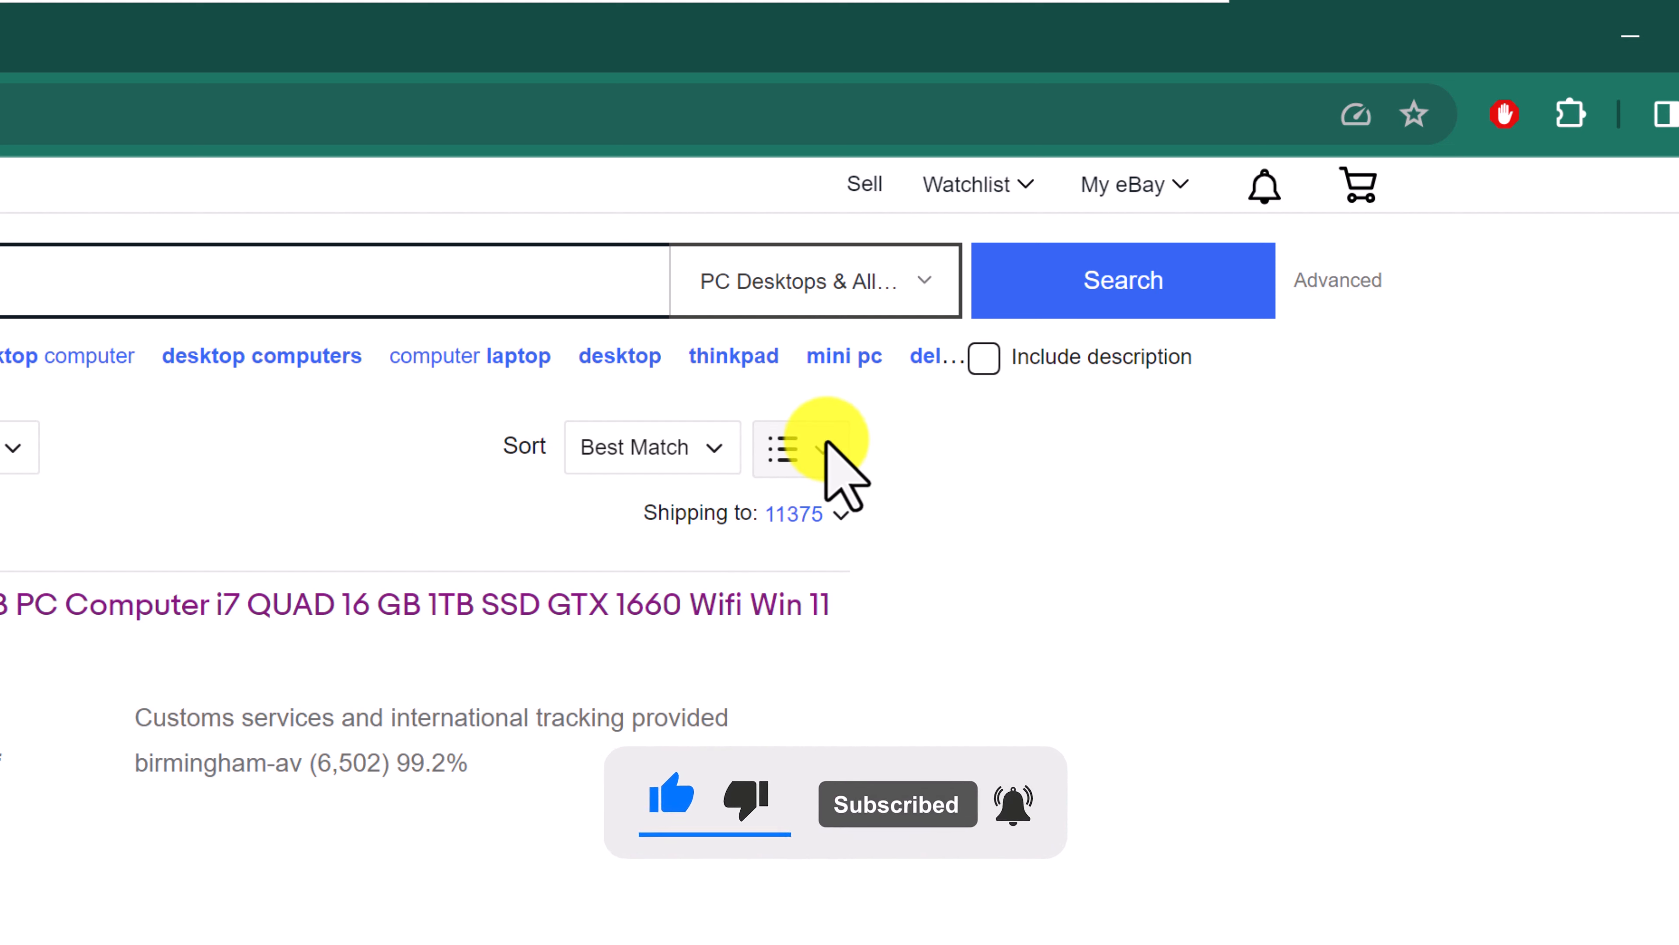
pyautogui.click(801, 447)
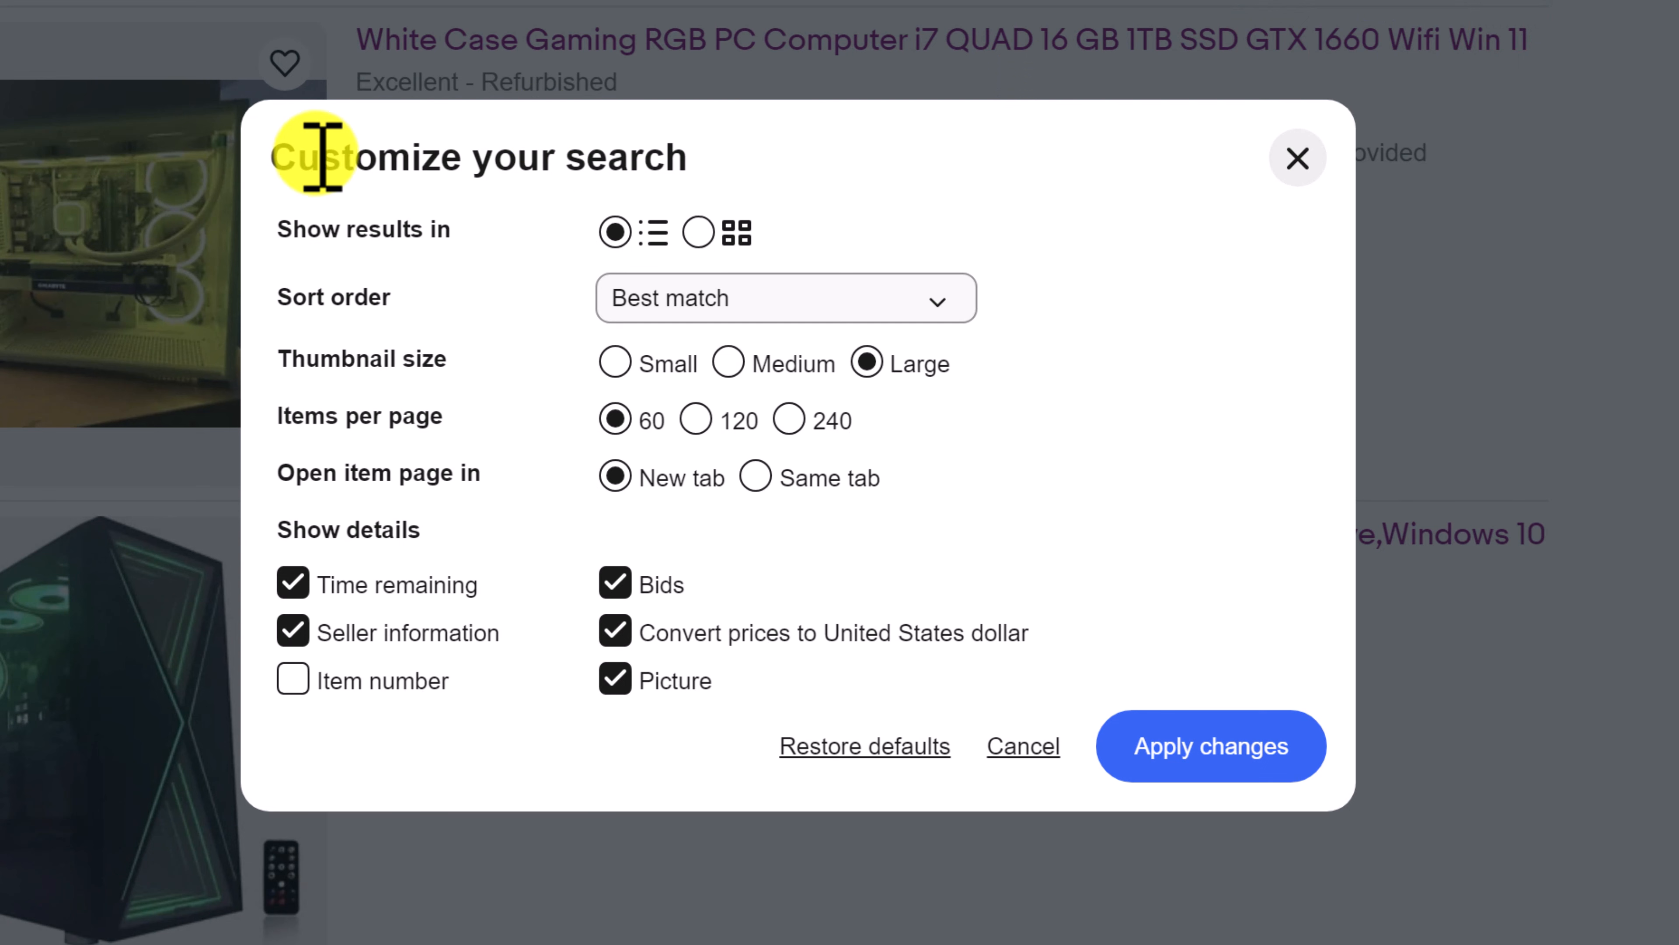
pyautogui.moveTo(691, 161)
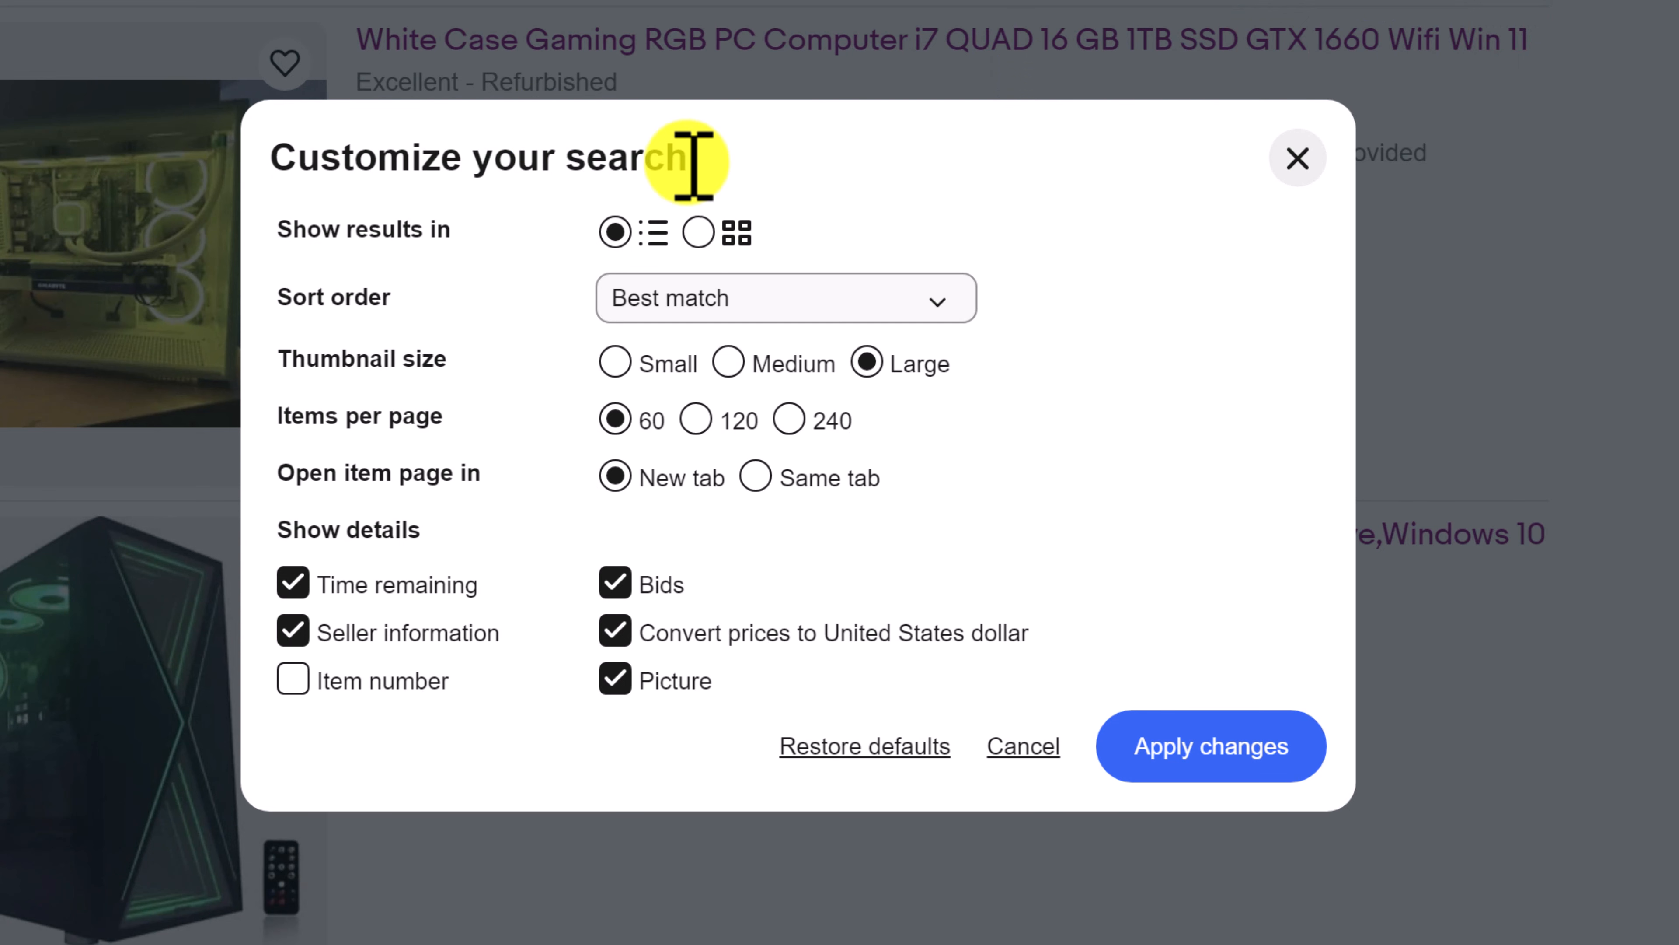
pyautogui.moveTo(515, 230)
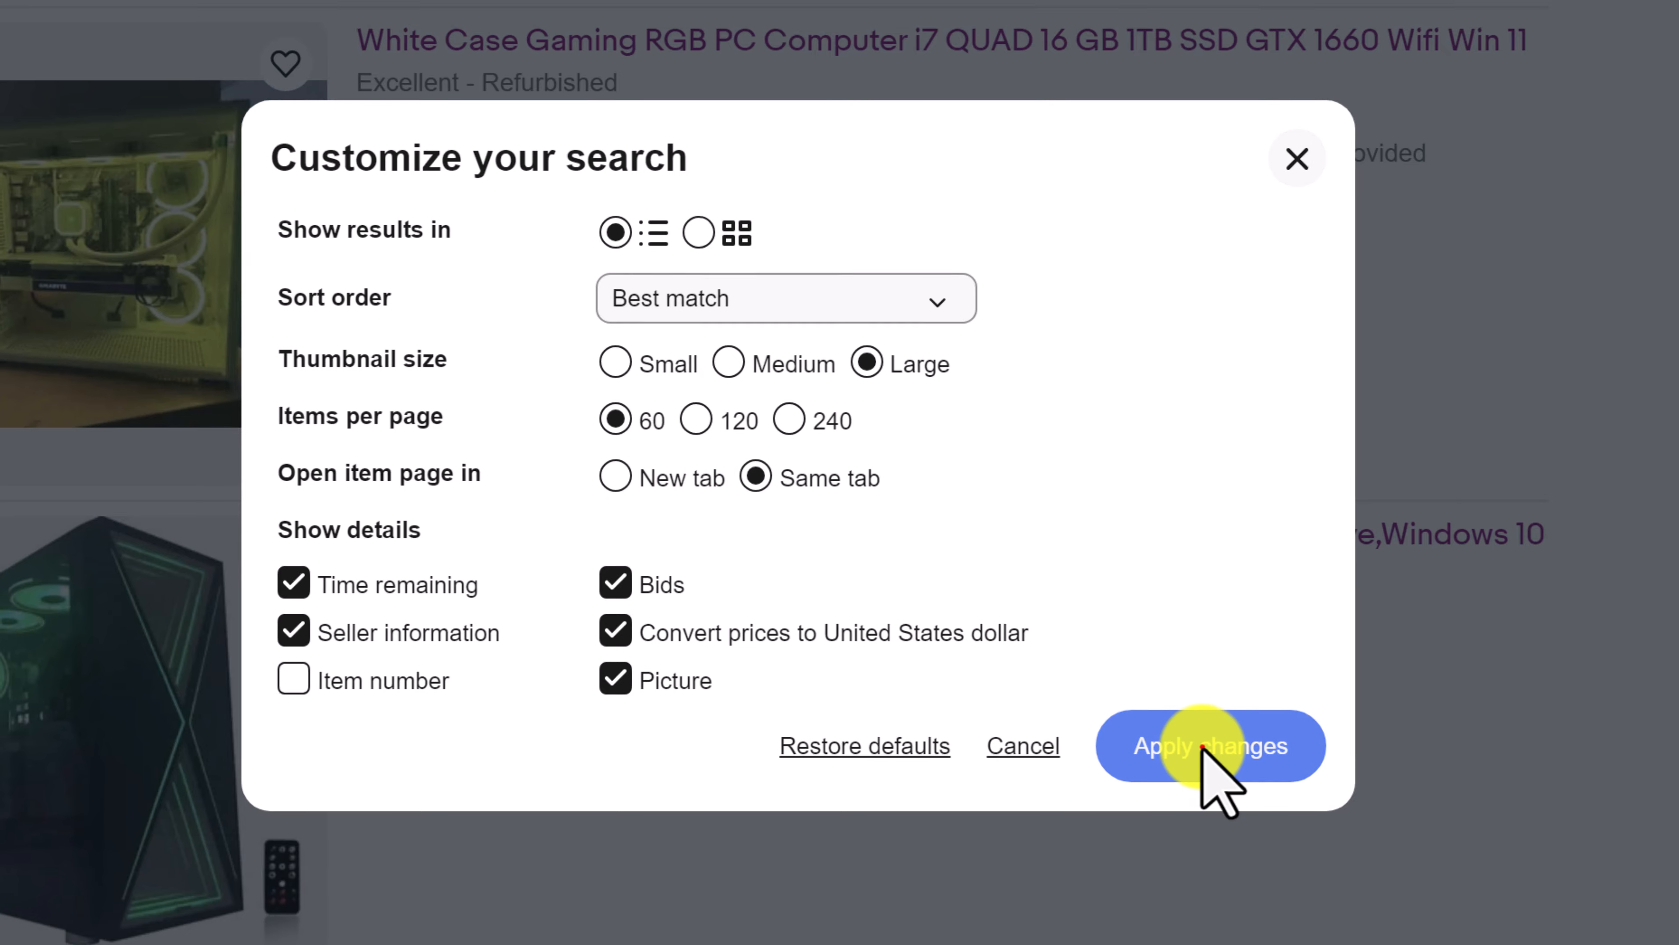
# - Apply the Same tab setting for opening item pages from results
pyautogui.click(1209, 746)
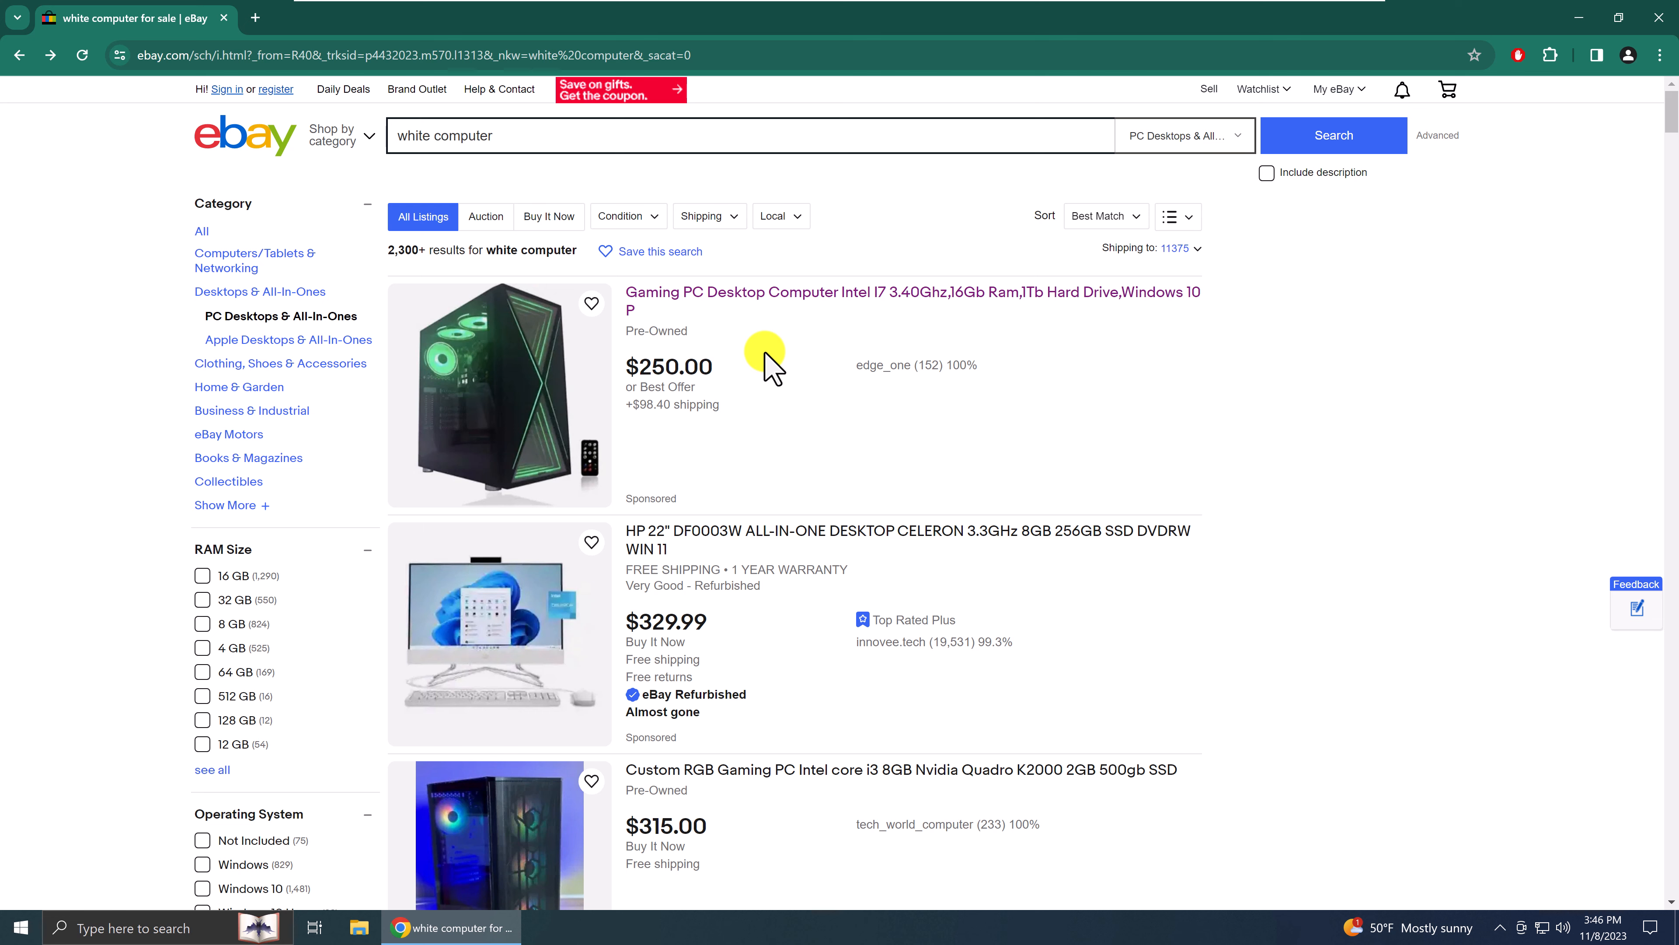
# - Open the first Gaming PC i7 listing in the same tab and browse down the page
pyautogui.click(911, 291)
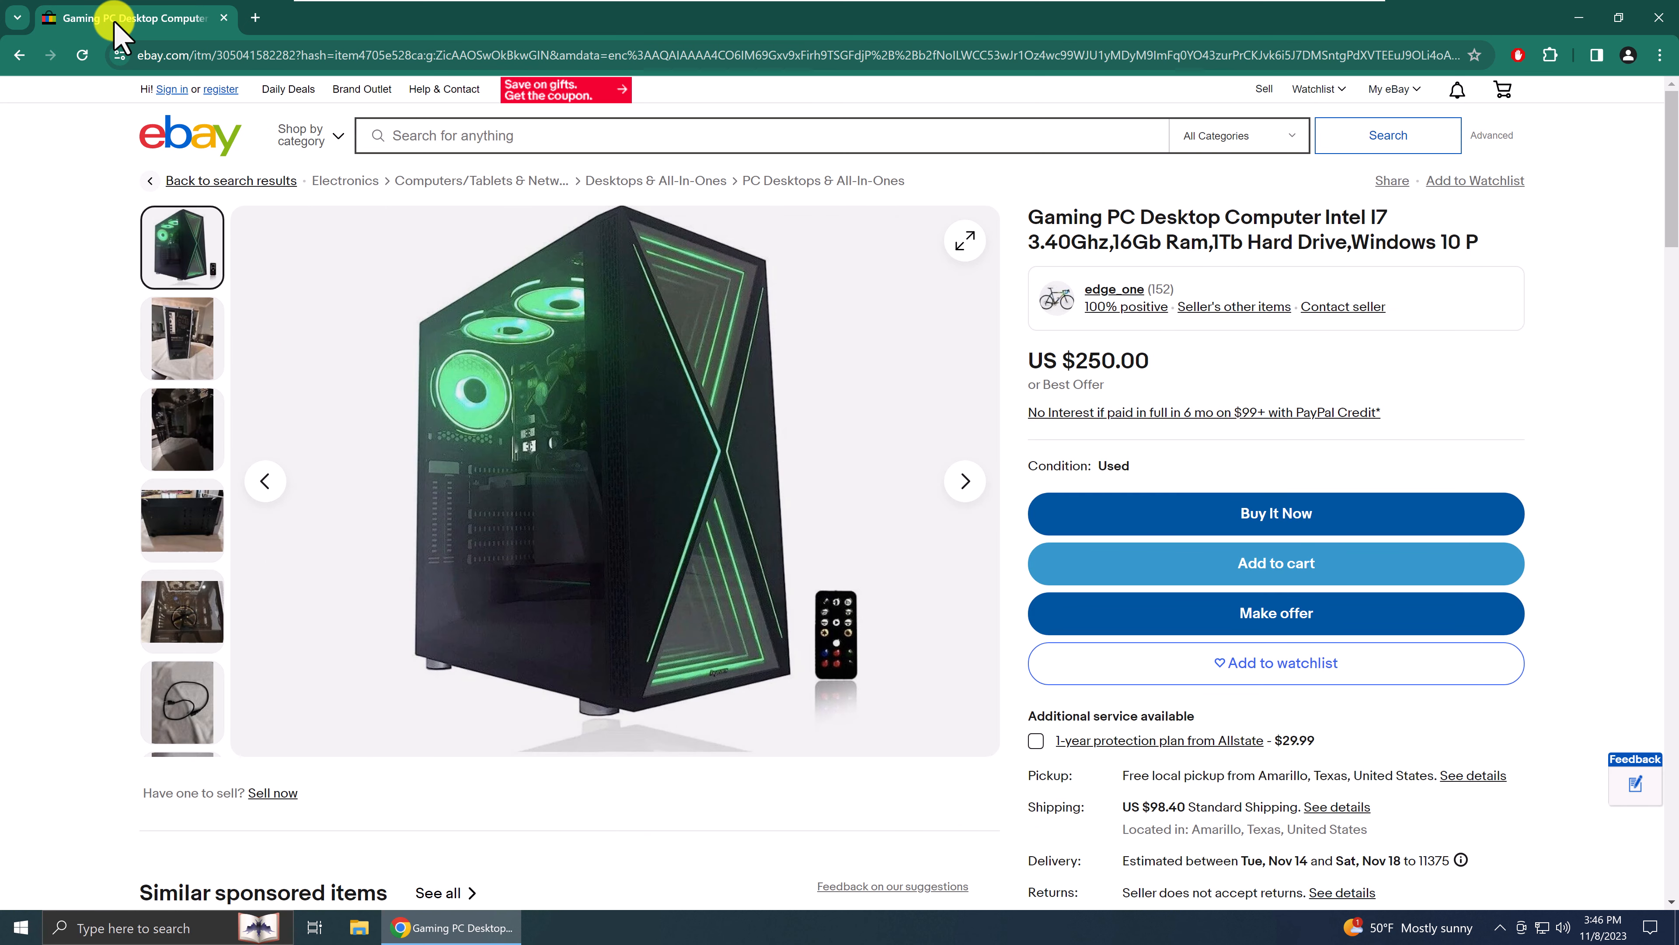
pyautogui.scroll(-3)
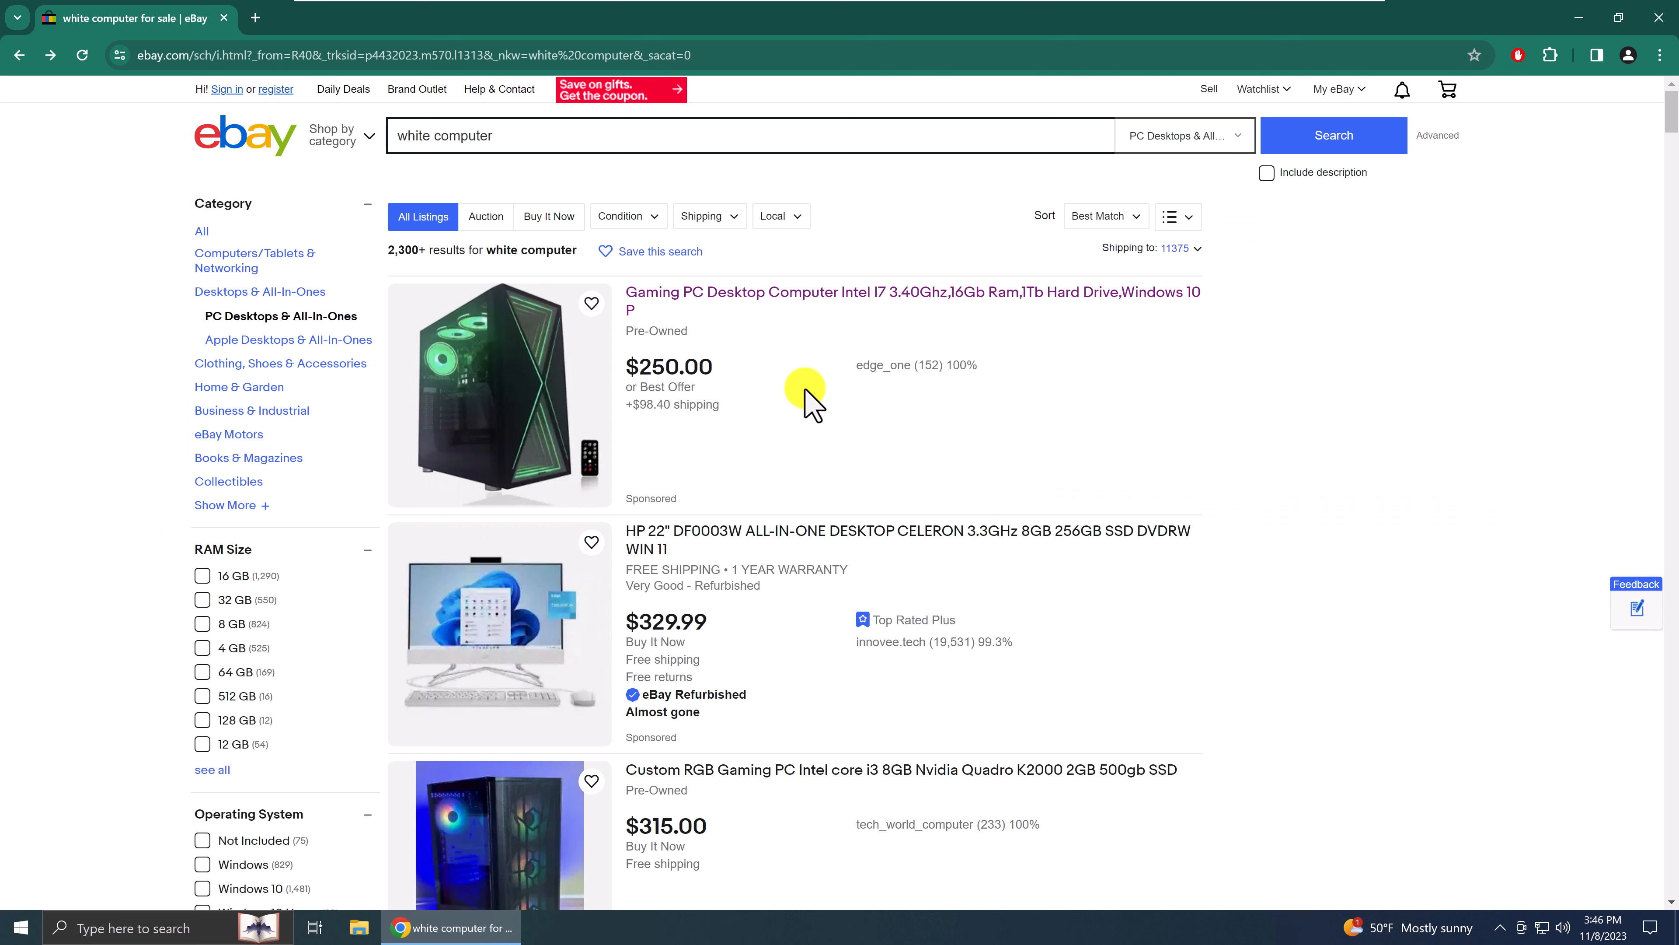
pyautogui.scroll(-3)
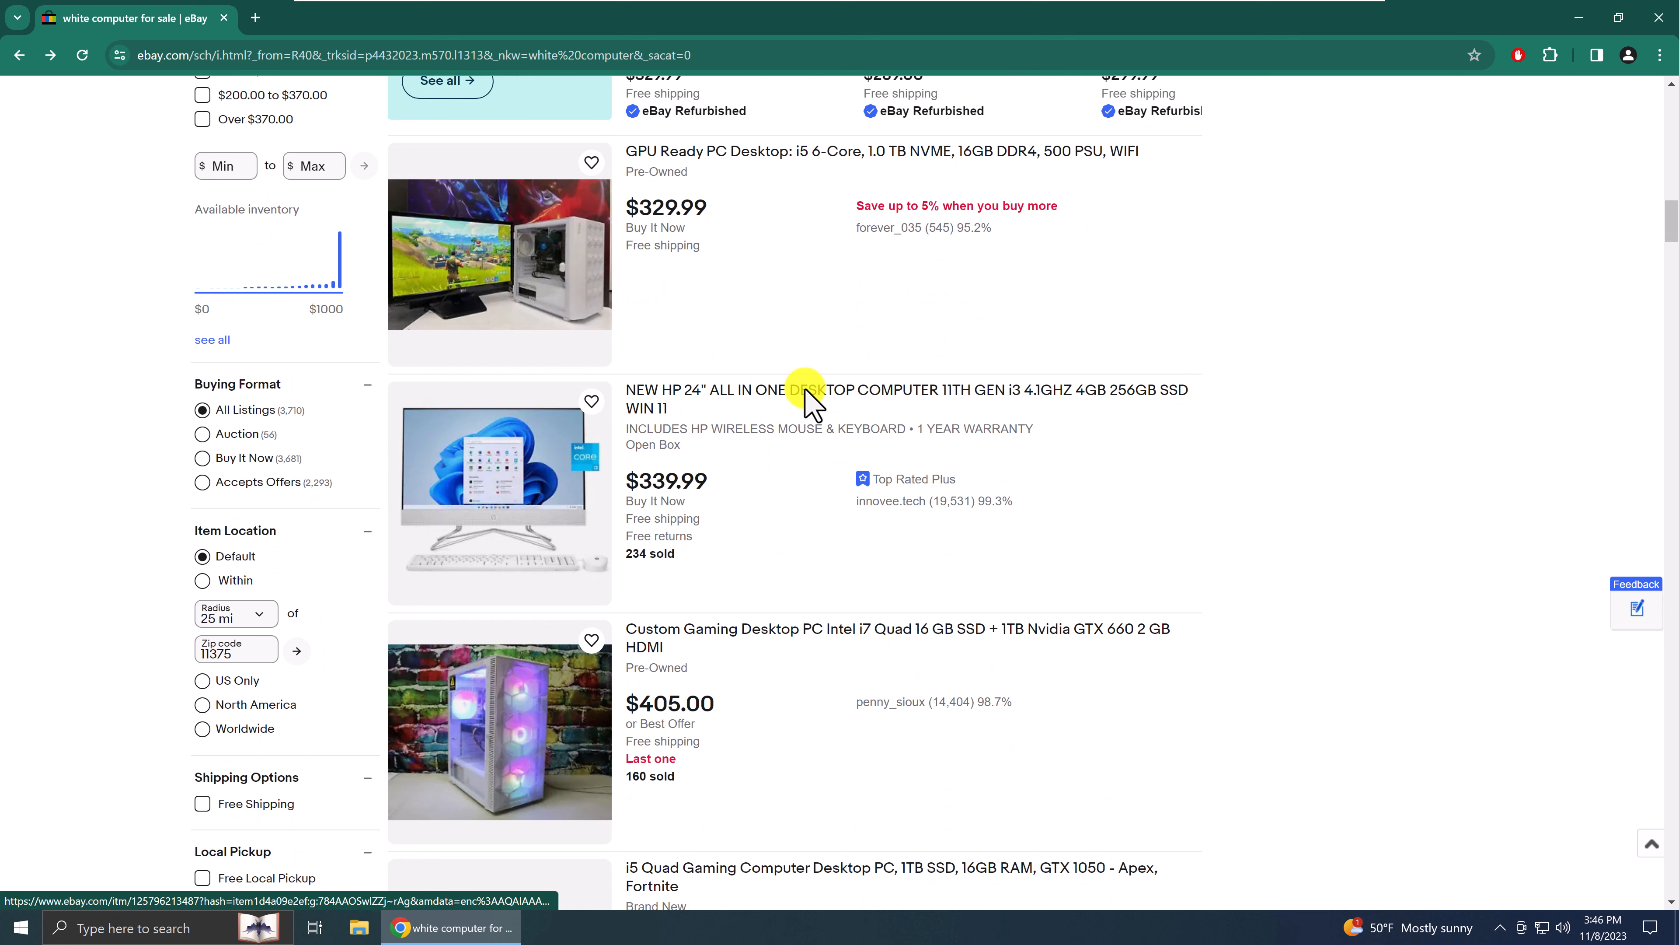
pyautogui.scroll(-3)
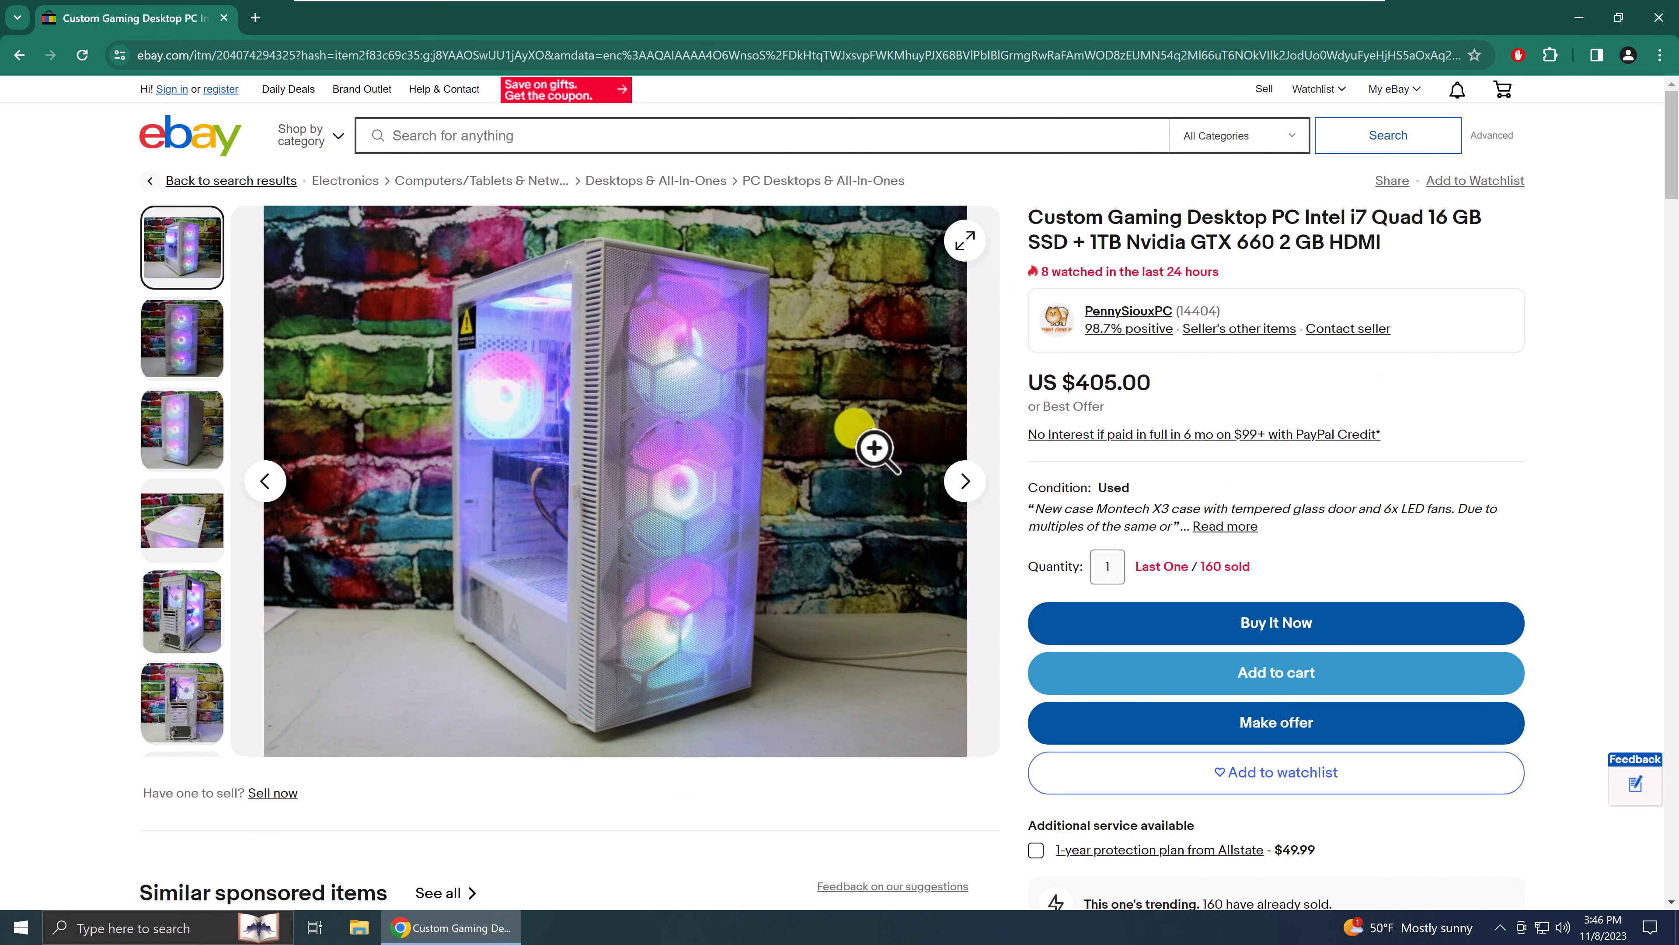
pyautogui.moveTo(903, 495)
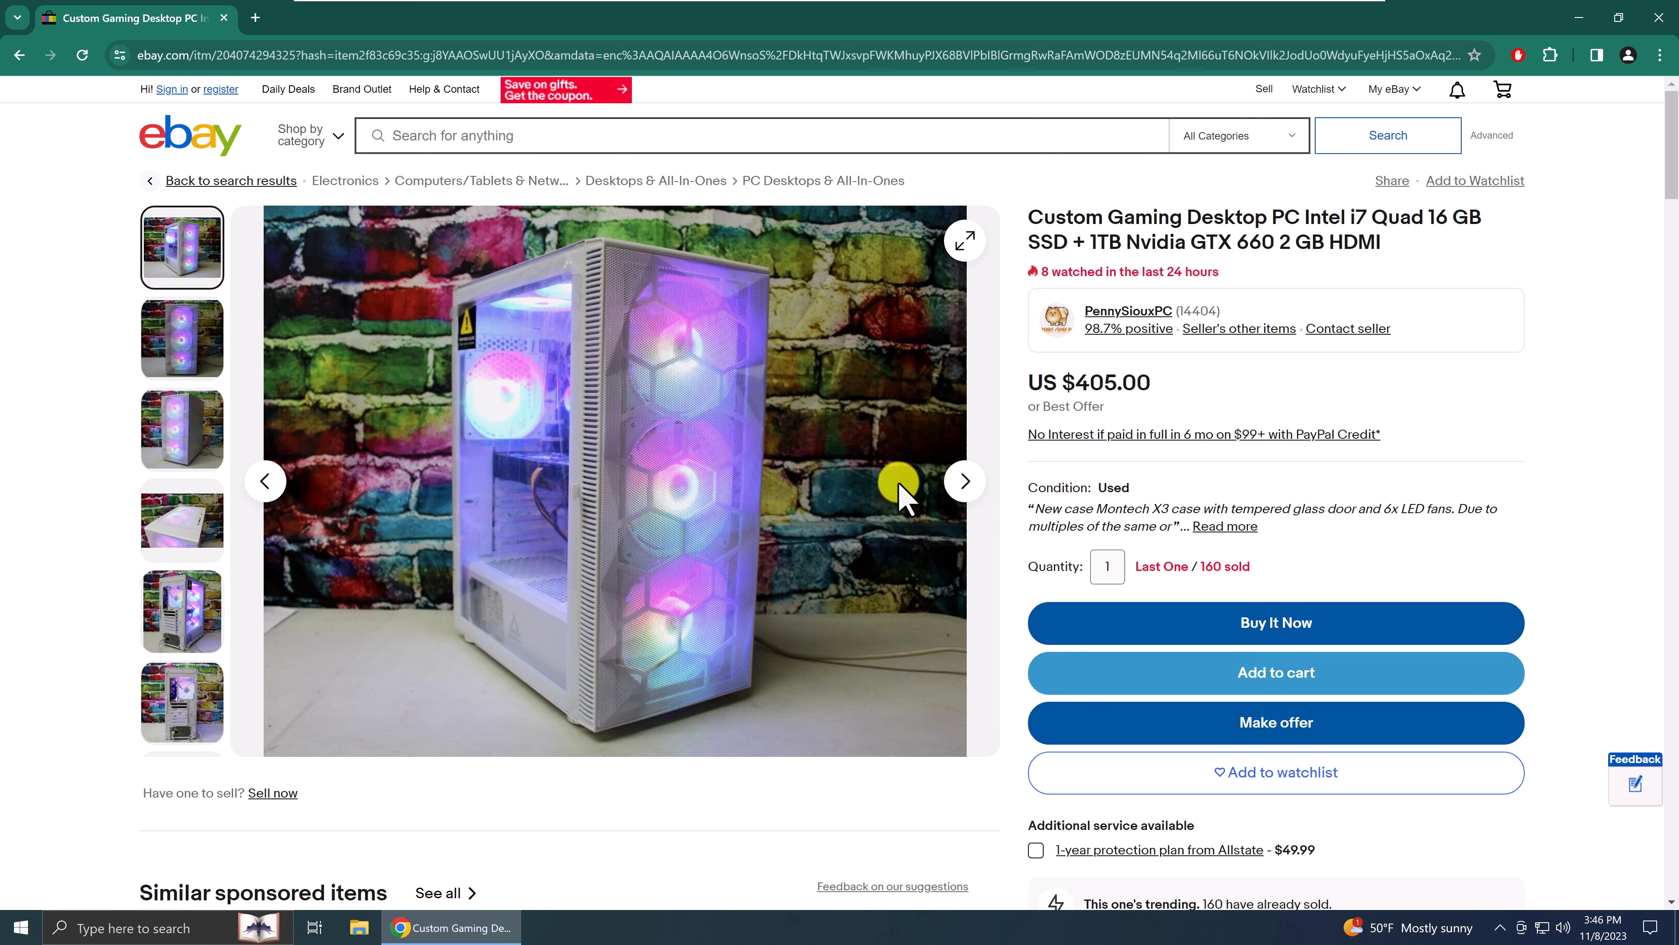